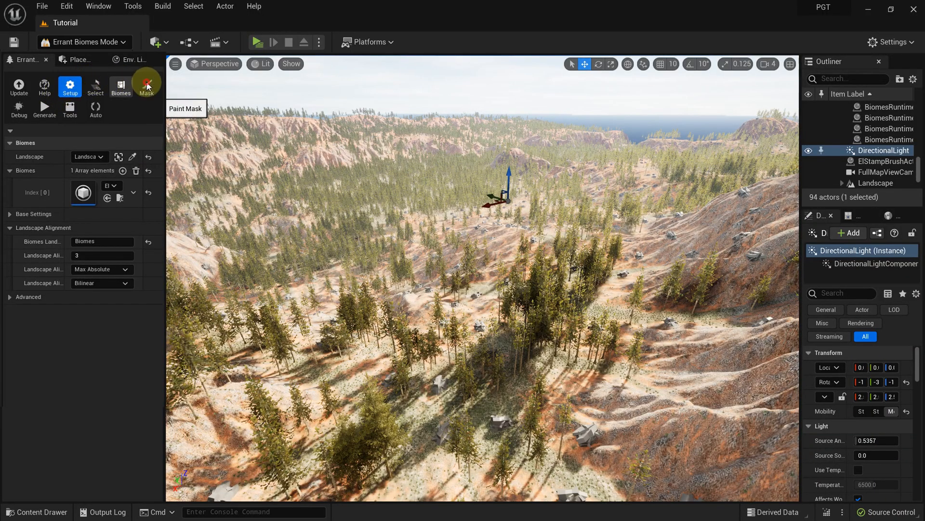
From the Mask tab, create a new hand-painted mask and save it as 'Trees'
click(146, 86)
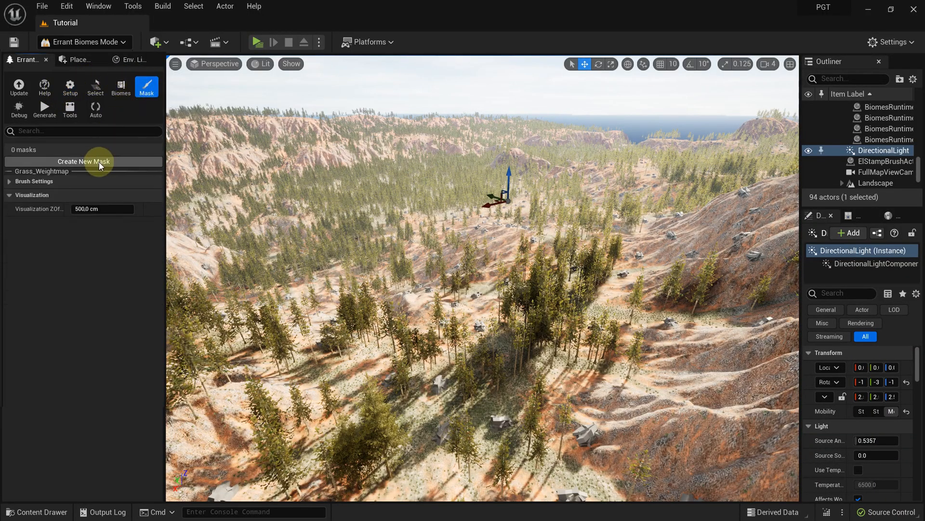
click(83, 161)
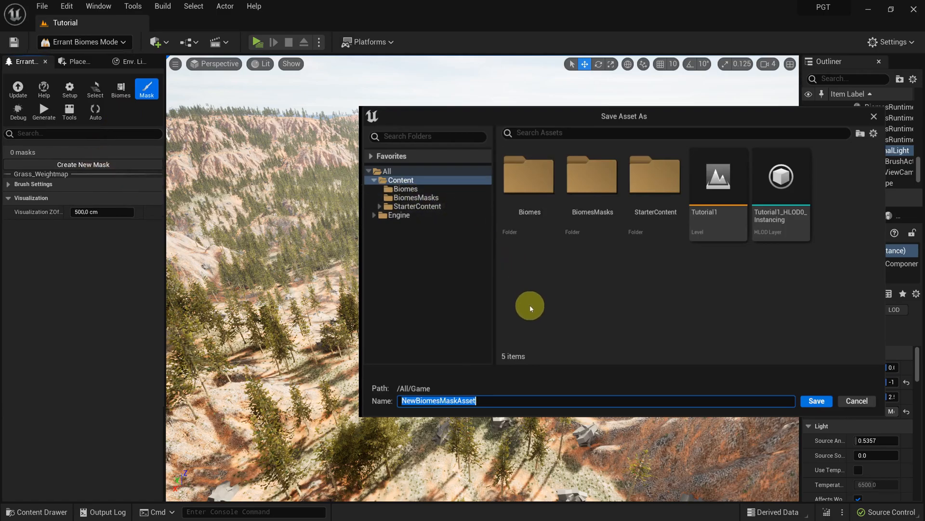
text(Trees)
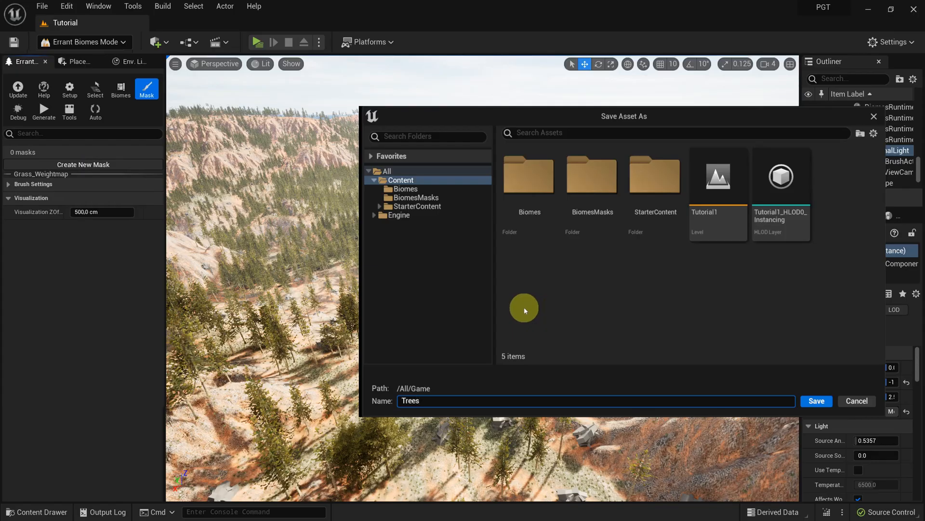
click(817, 401)
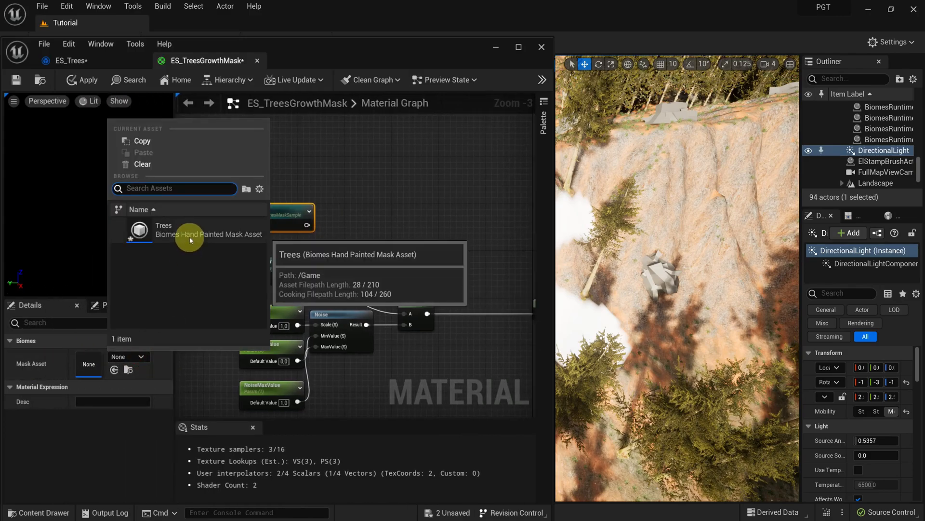
Set the BiomesMaskSample node's Mask Asset to Trees and attach an Add node to it
click(189, 234)
text(add)
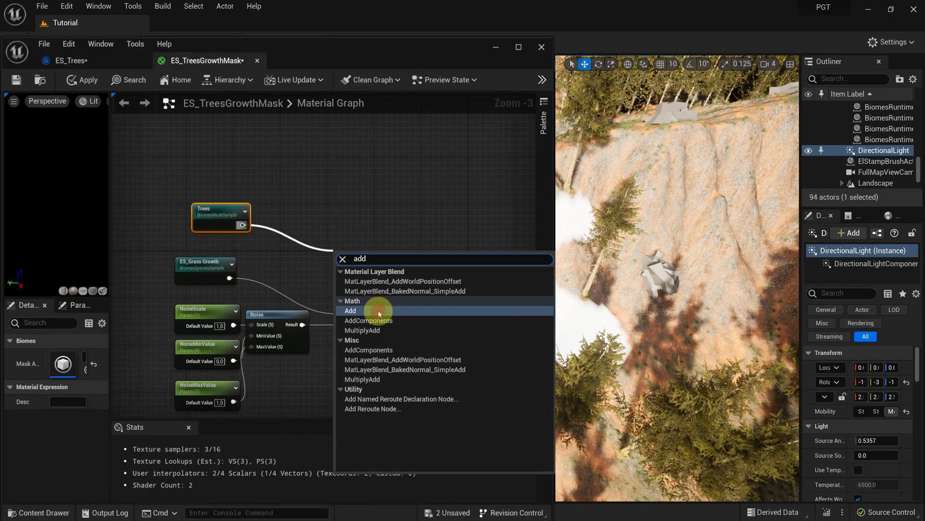
click(350, 310)
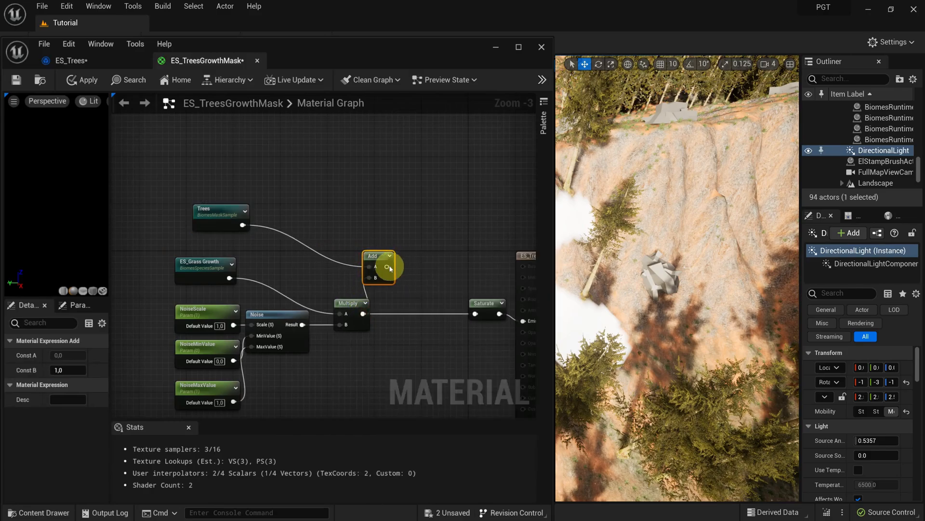
scroll(down, 3)
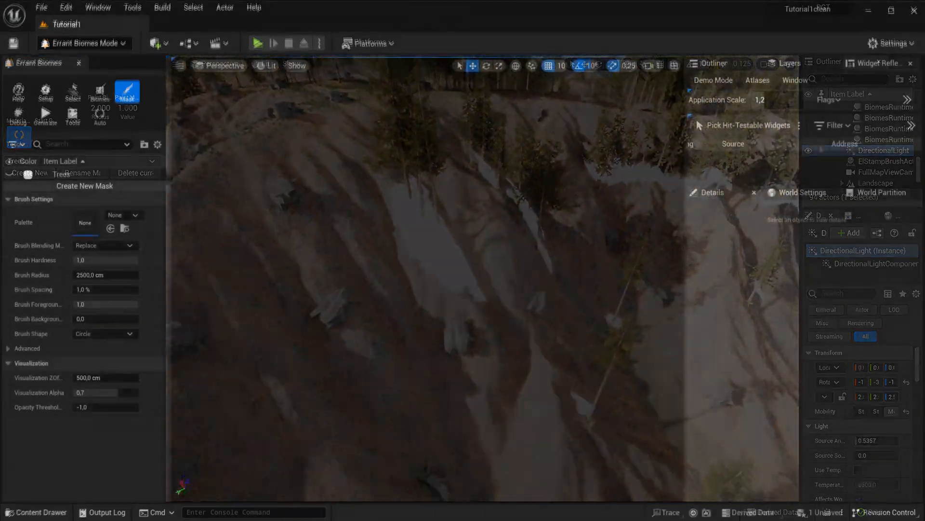
Save a new 'RemoveFoliage' mask and choose a sub-biome for the fourth Sub Biomes slot
click(83, 185)
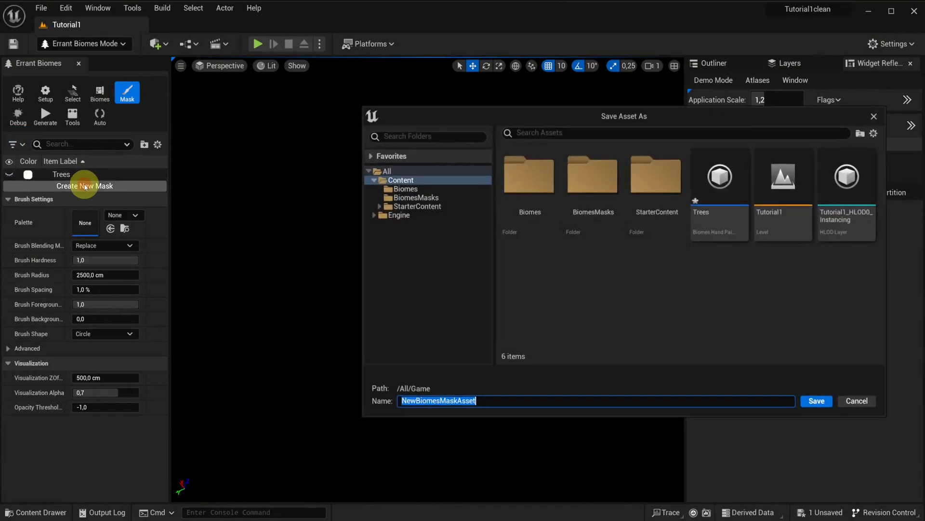
text(RemoveFoliage)
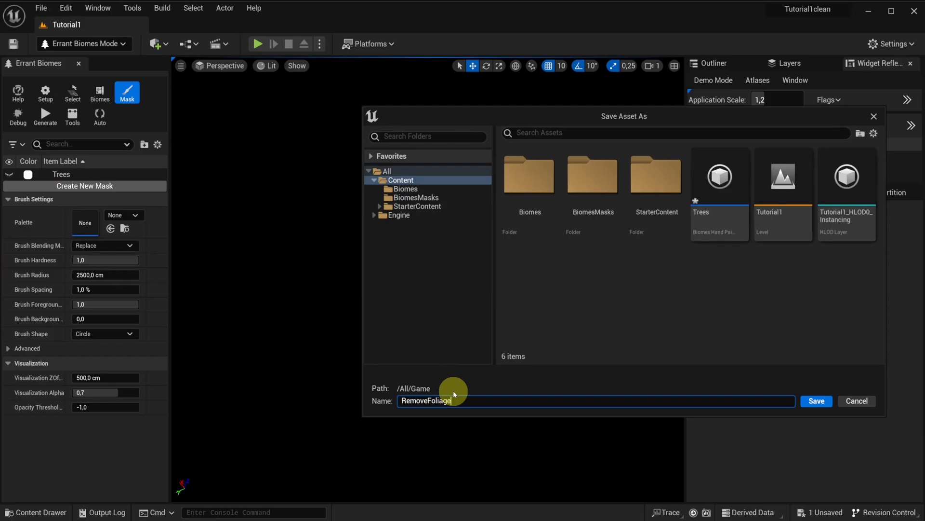
click(816, 400)
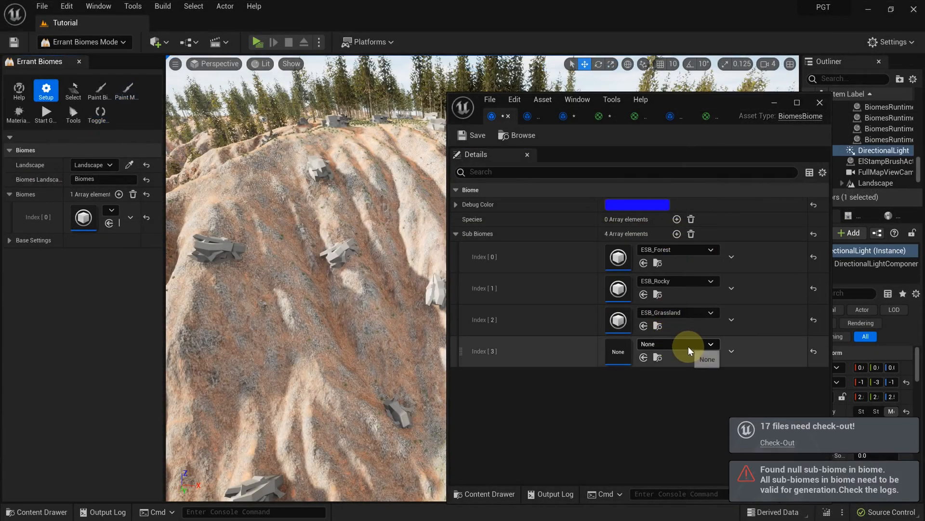
click(711, 344)
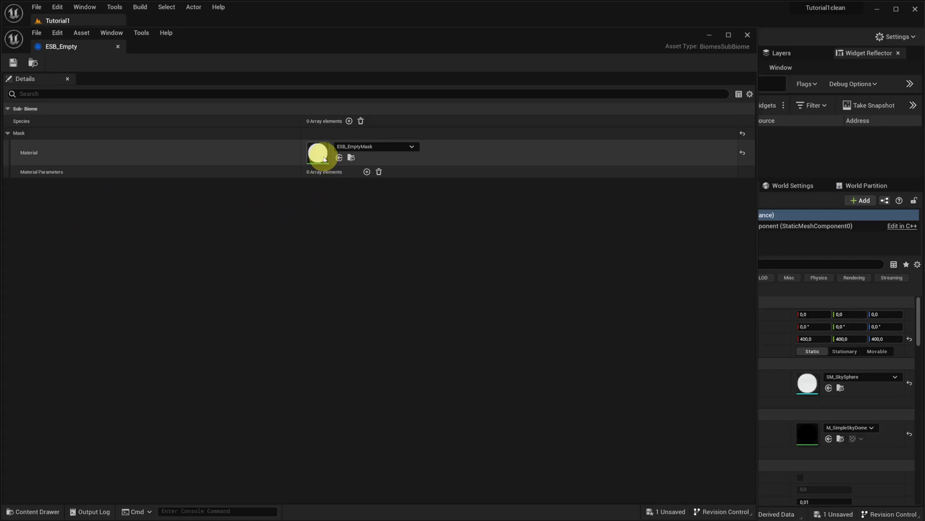
In ESB_EmptyMask, sample the RemoveFoliage mask and feed it into a Multiply with B 10.0
double_click(320, 152)
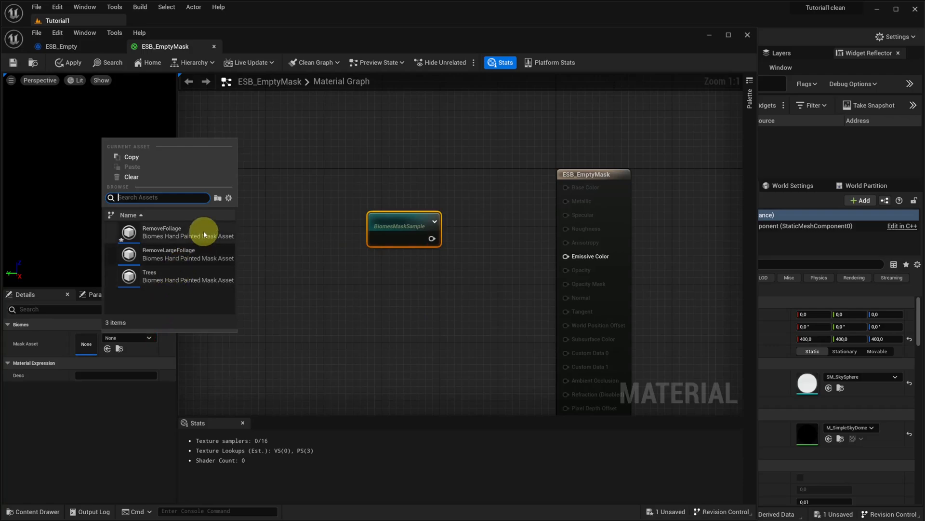
click(161, 232)
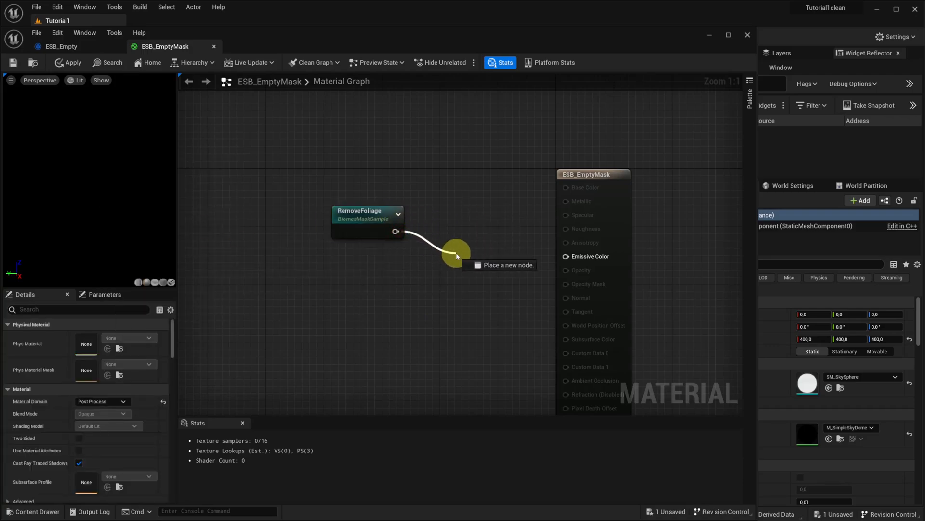
text(multipl)
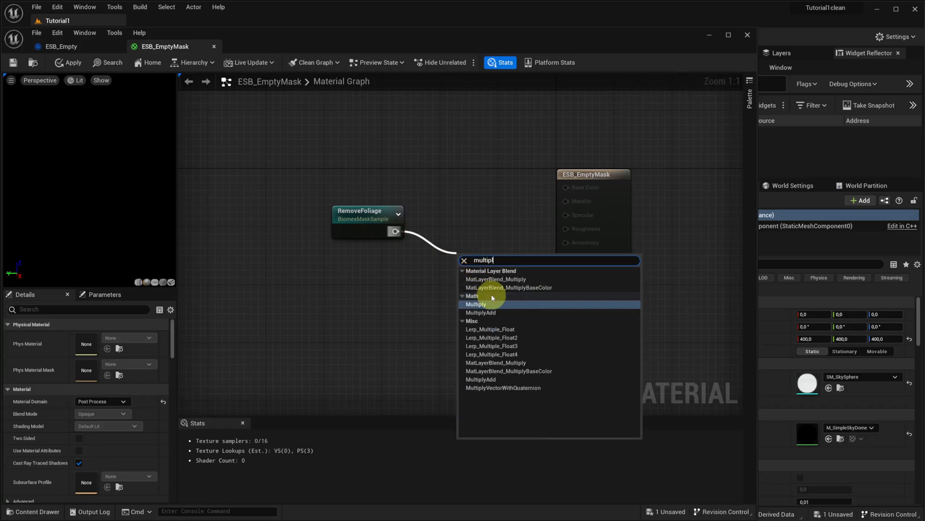
click(476, 304)
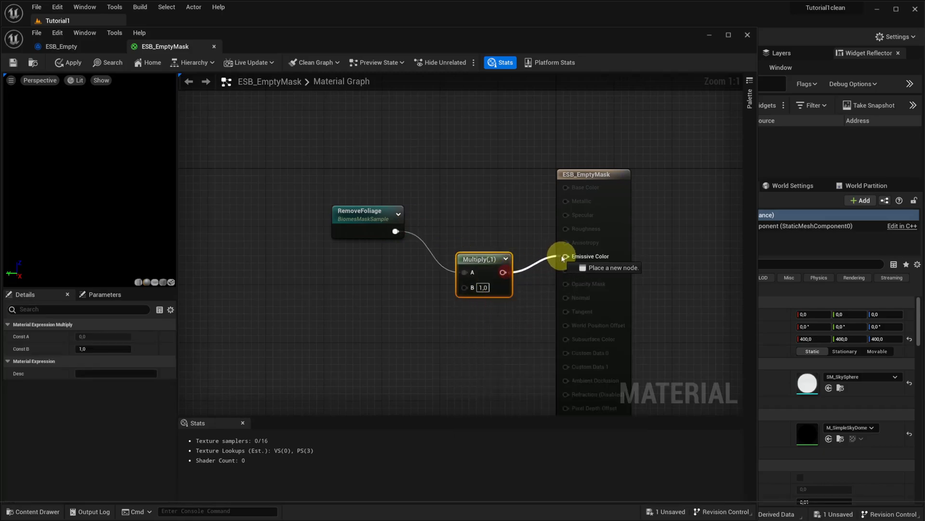
text(10,0)
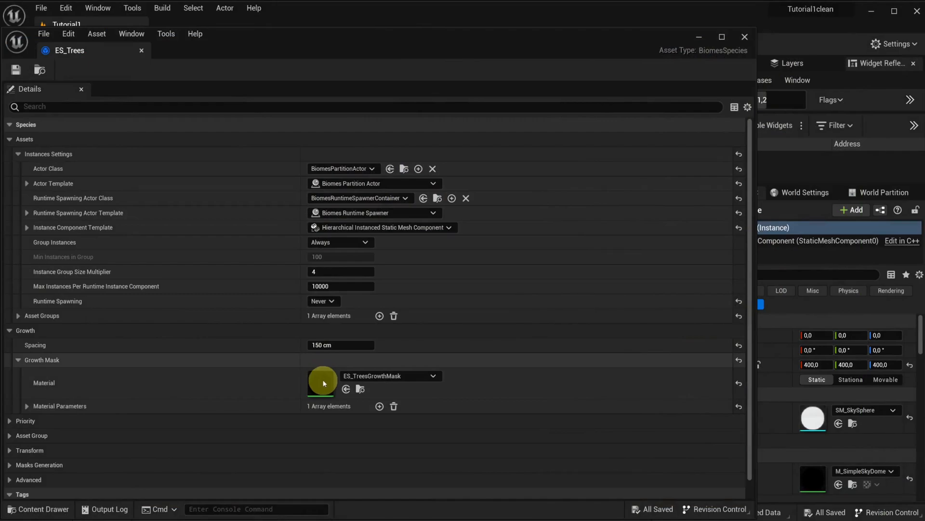
Open ES_TreesGrowthMask from ES_Trees and drag in its material graph
double_click(322, 383)
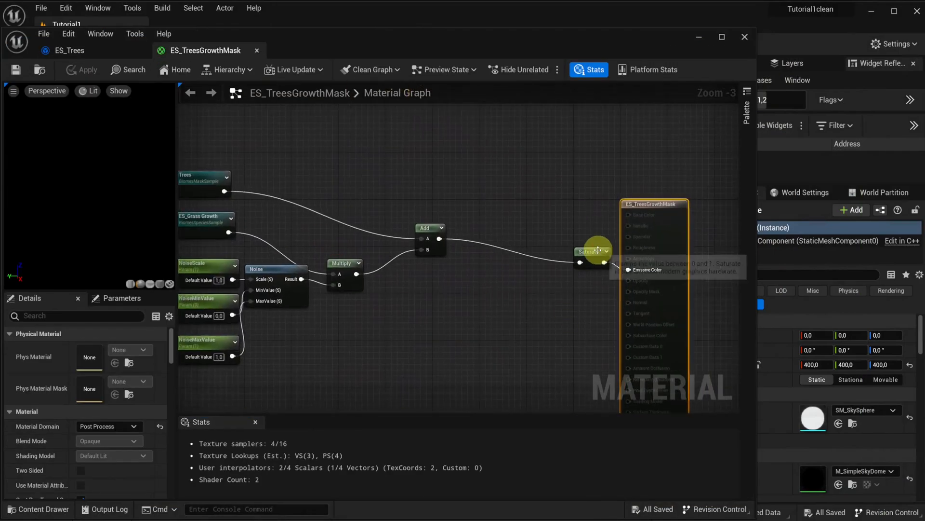
drag(596, 248, 494, 310)
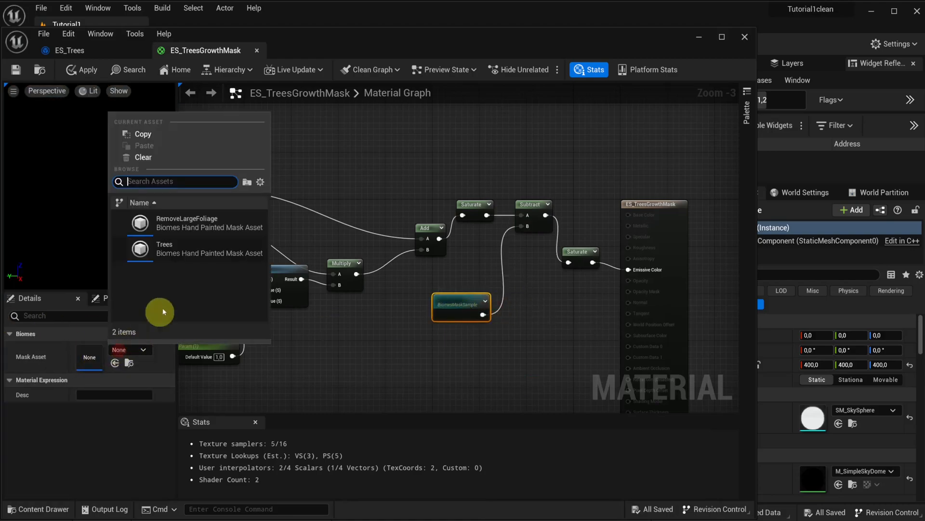
mouse_move(208, 223)
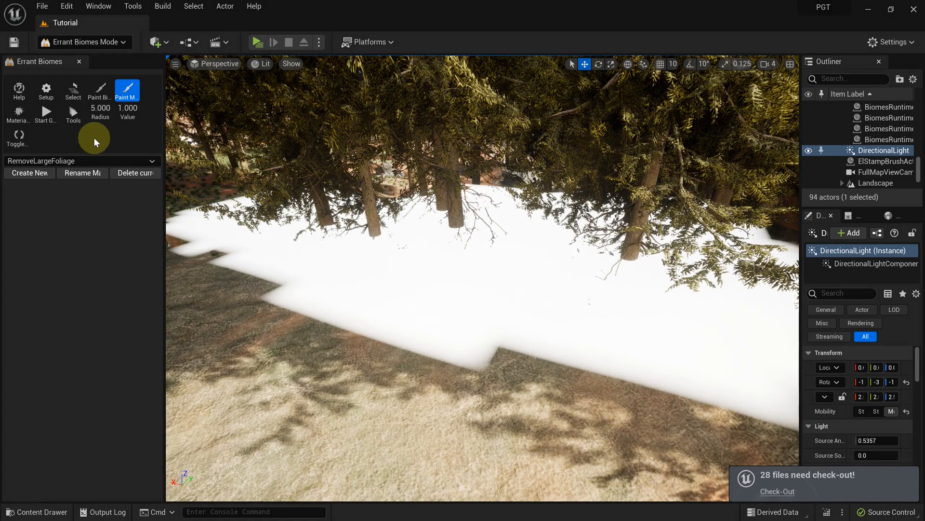
Leave mask painting for the Setup tab to view the regenerated landscape
click(46, 91)
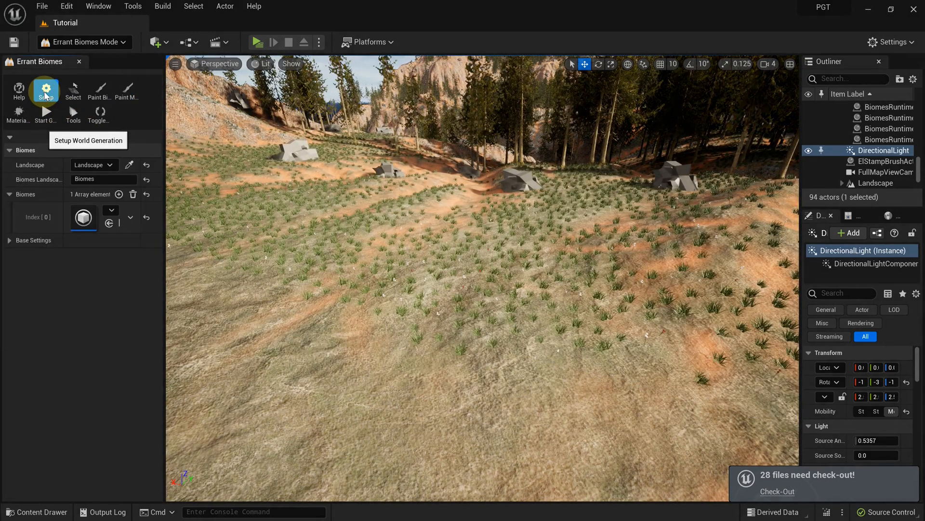